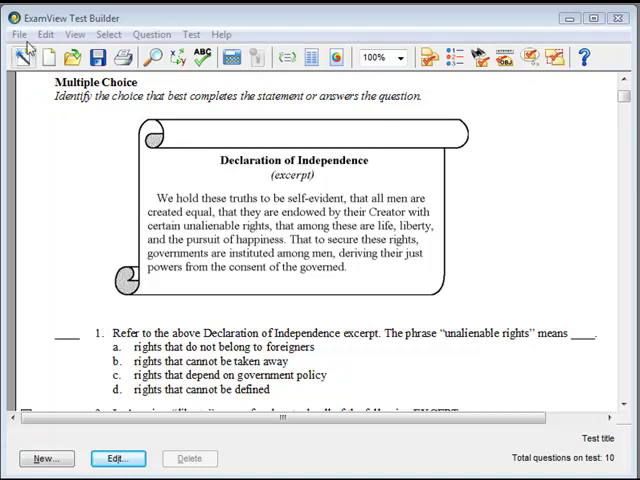
Open the Print Test dialog from the File menu
{"action": "left_click", "coordinate": [18, 34]}
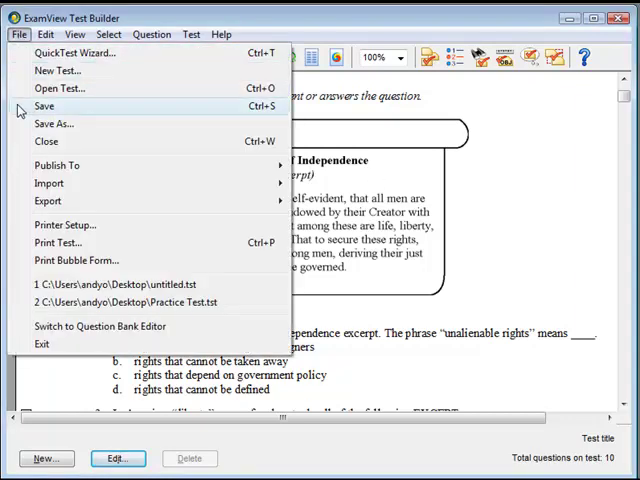
{"action": "mouse_move", "coordinate": [53, 123]}
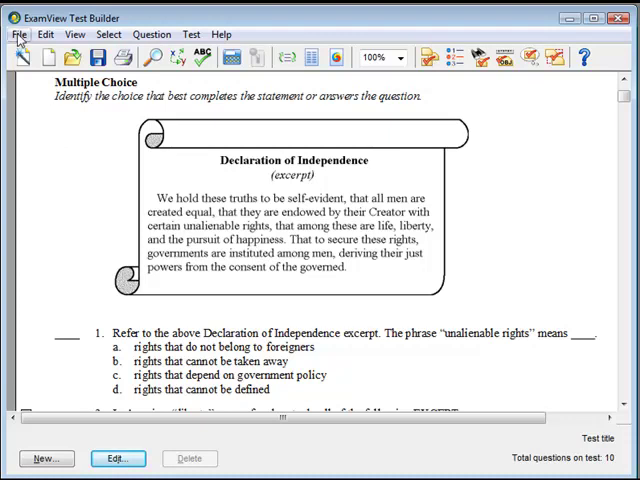
{"action": "left_click", "coordinate": [17, 34]}
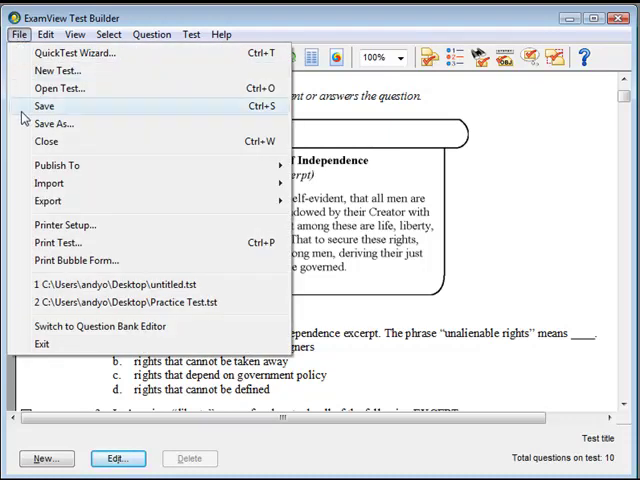
{"action": "mouse_move", "coordinate": [57, 243]}
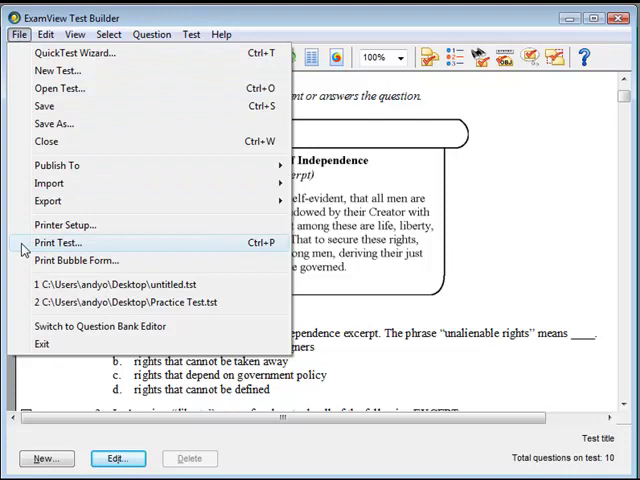
{"action": "left_click", "coordinate": [57, 242]}
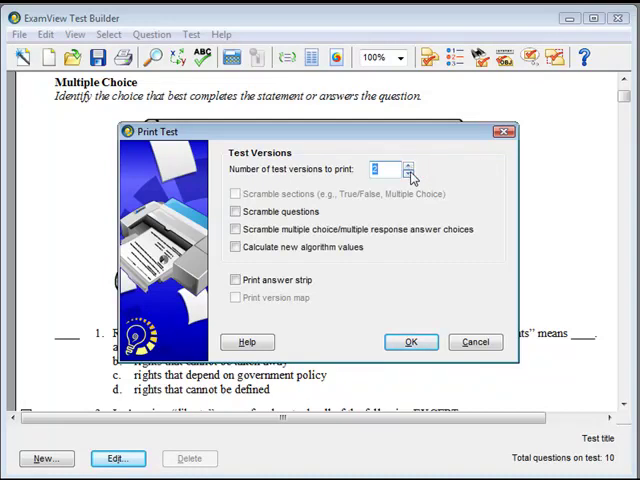
Print 2 test versions with Scramble questions turned on
{"action": "left_click", "coordinate": [408, 165]}
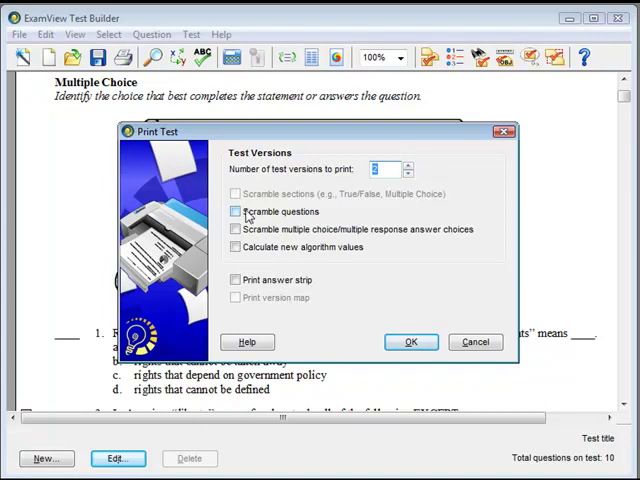
{"action": "left_click", "coordinate": [236, 211]}
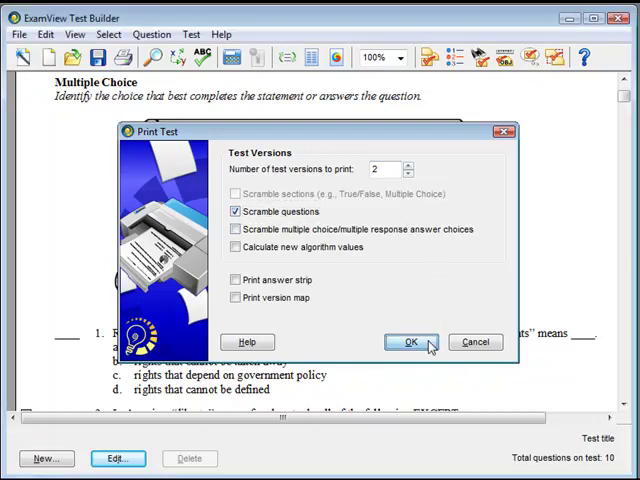
{"action": "left_click", "coordinate": [410, 342]}
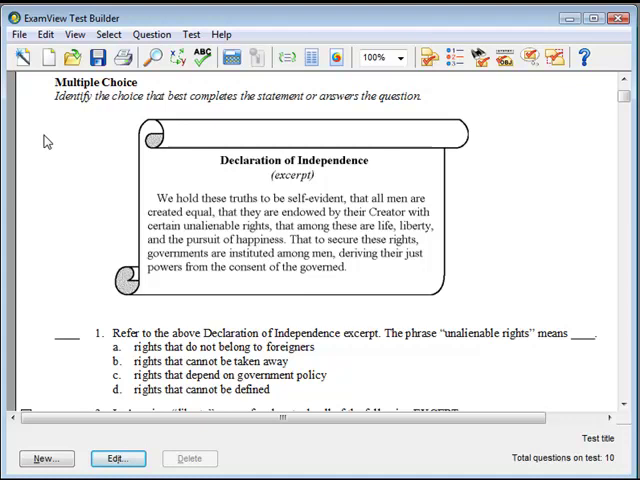
Open the Print Bubble Form dialog from the File menu
{"action": "left_click", "coordinate": [17, 34]}
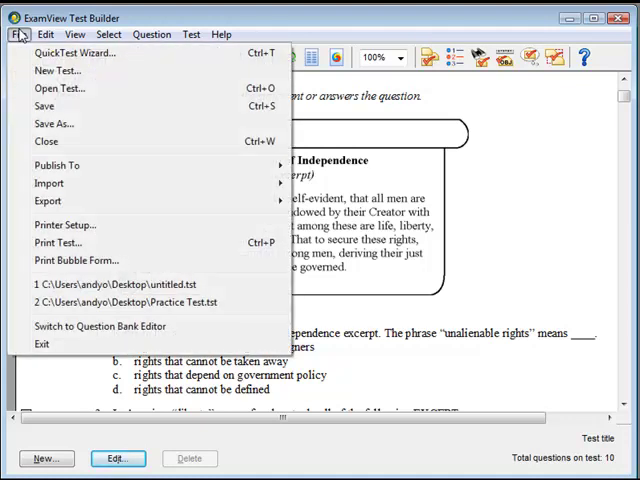
{"action": "mouse_move", "coordinate": [77, 260]}
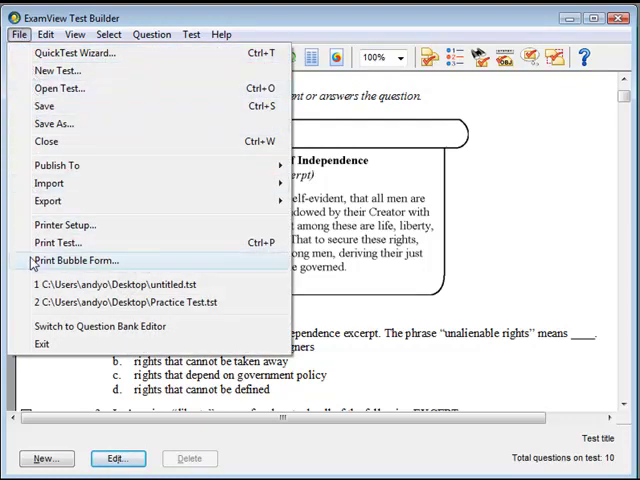
{"action": "left_click", "coordinate": [78, 260]}
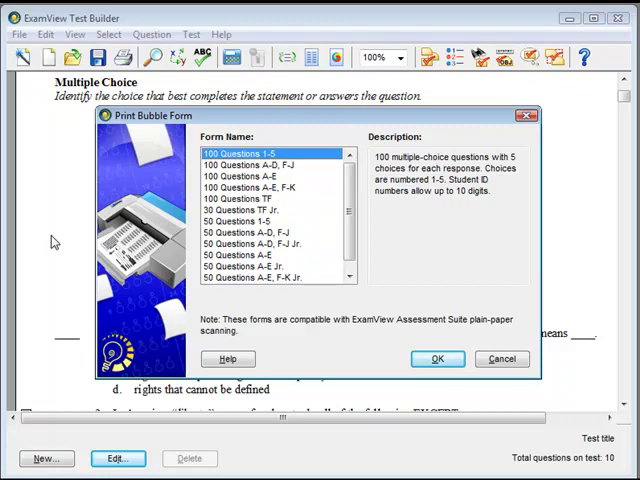
{"action": "mouse_move", "coordinate": [228, 210]}
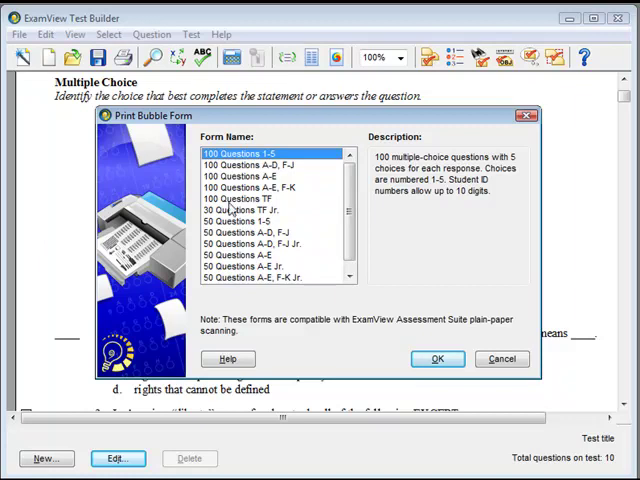
Preview the 100 Questions A-E form, then select 100 Questions 1-5
{"action": "left_click", "coordinate": [243, 176]}
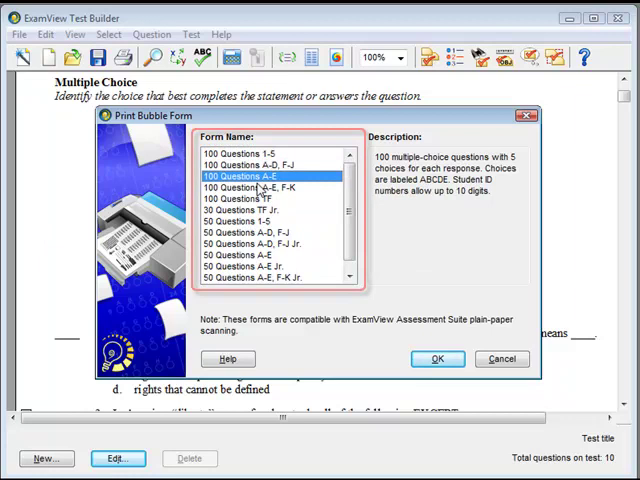
{"action": "left_click", "coordinate": [240, 153]}
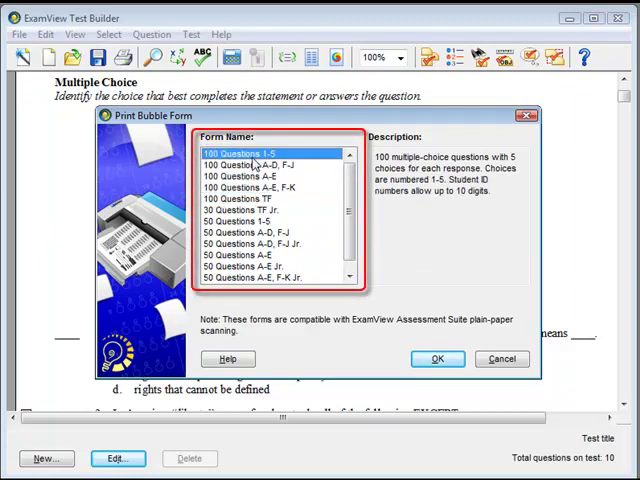